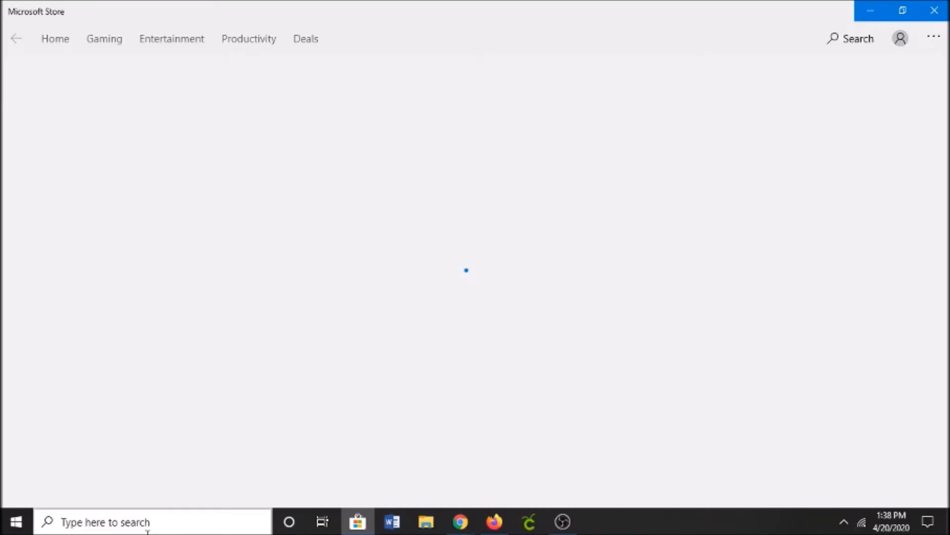
Search the Microsoft Store for 'overdr' to find the OverDrive app
type("overdr")
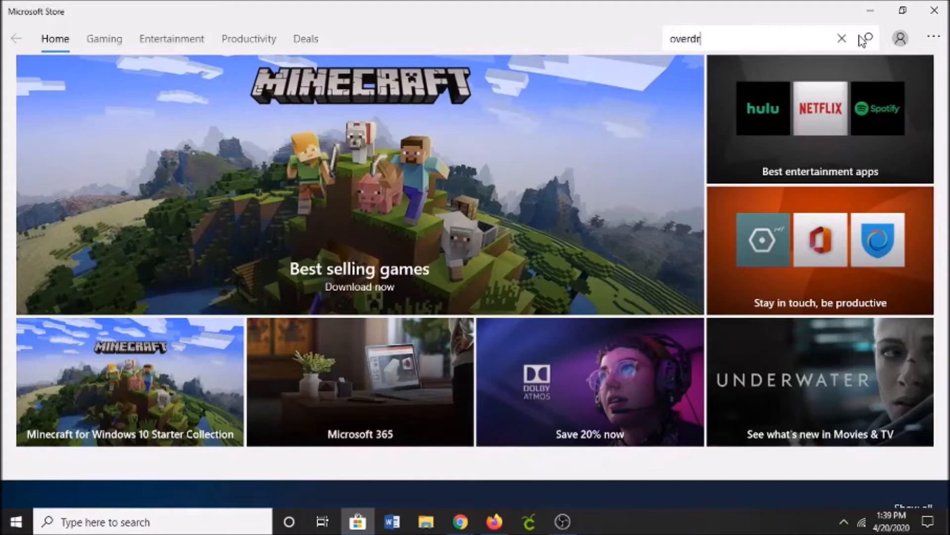
left_click(866, 38)
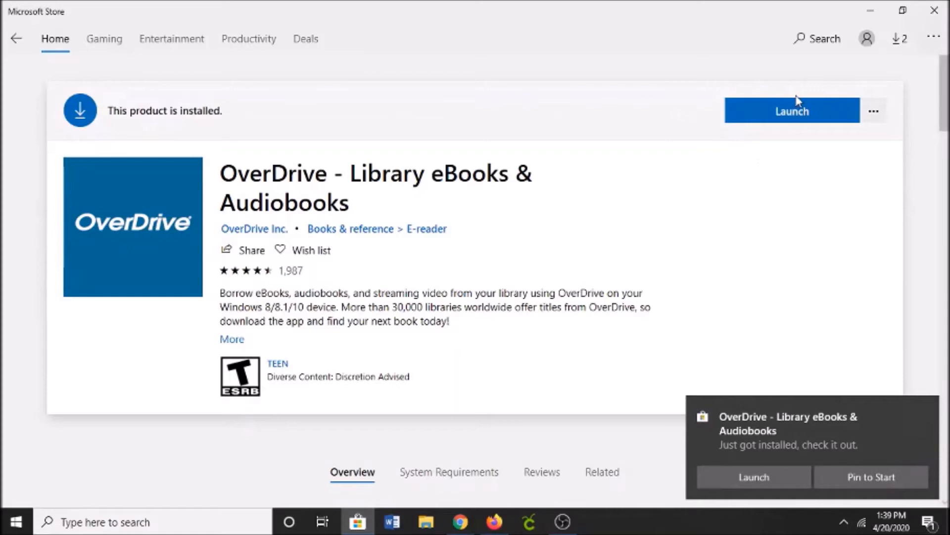
Launch OverDrive, maximize its window, and search libraries for 'wayne county'
left_click(793, 110)
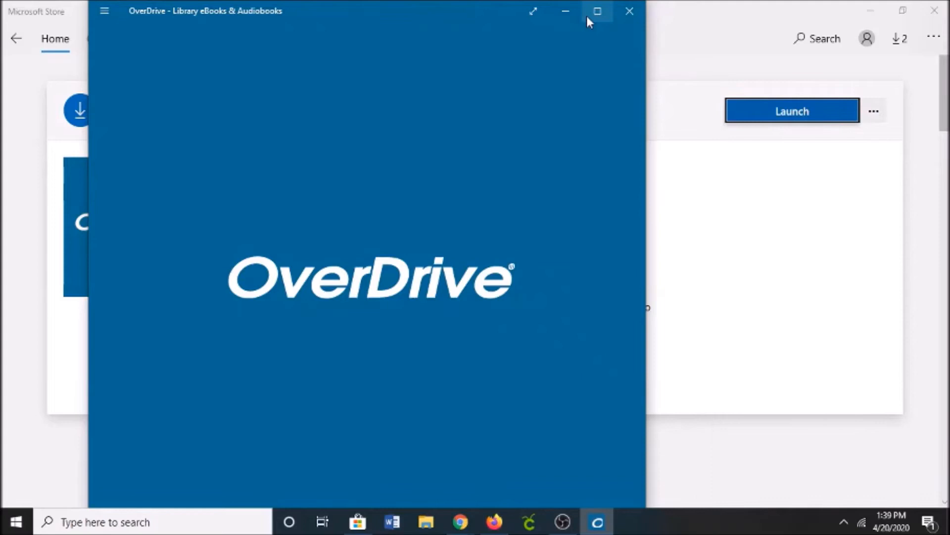
left_click(599, 11)
type("wayne county")
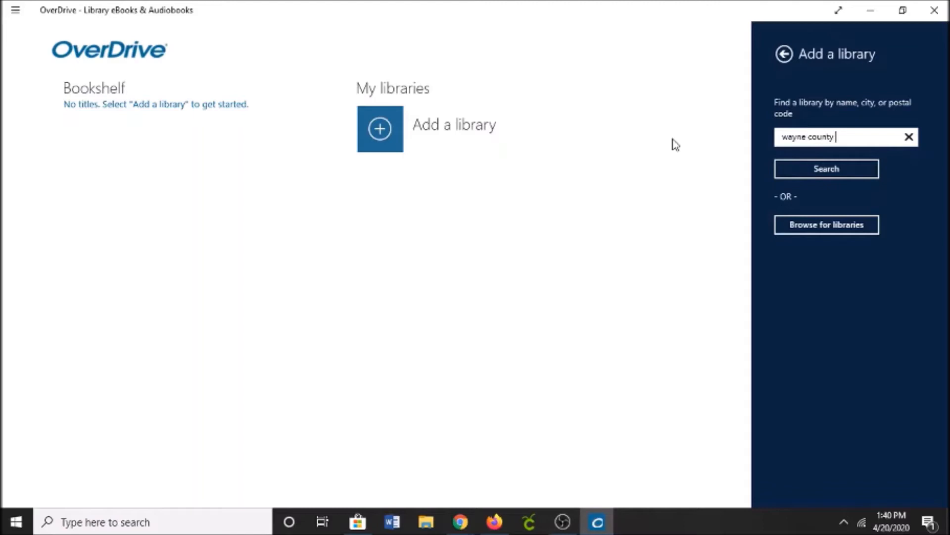
left_click(827, 169)
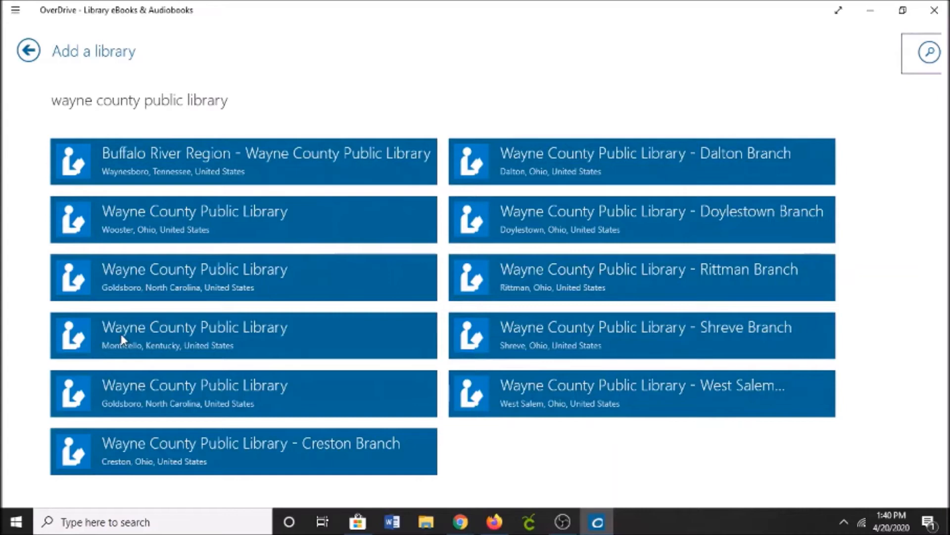
Choose the Monticello, Kentucky library and select Wayne County Public Library via 'wayn' to sign in
left_click(194, 335)
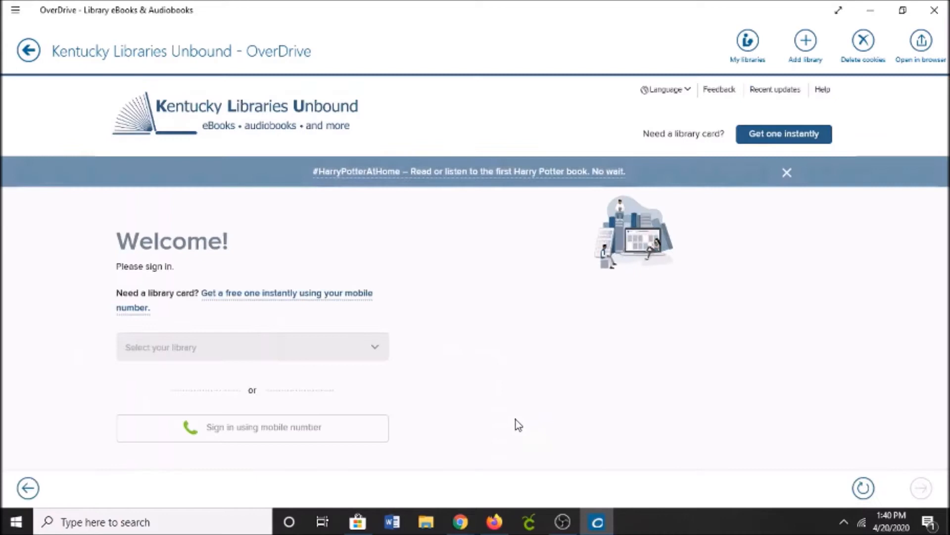
type("wayn")
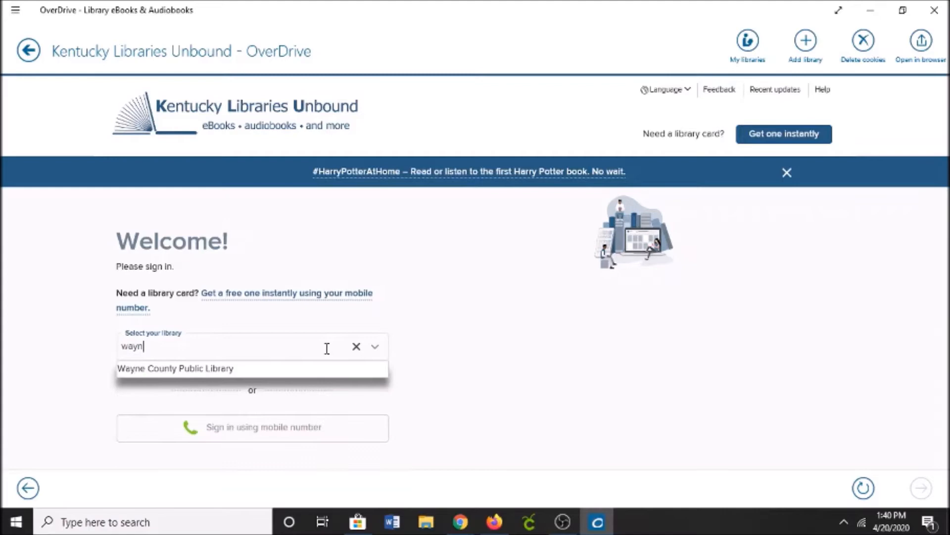
left_click(175, 368)
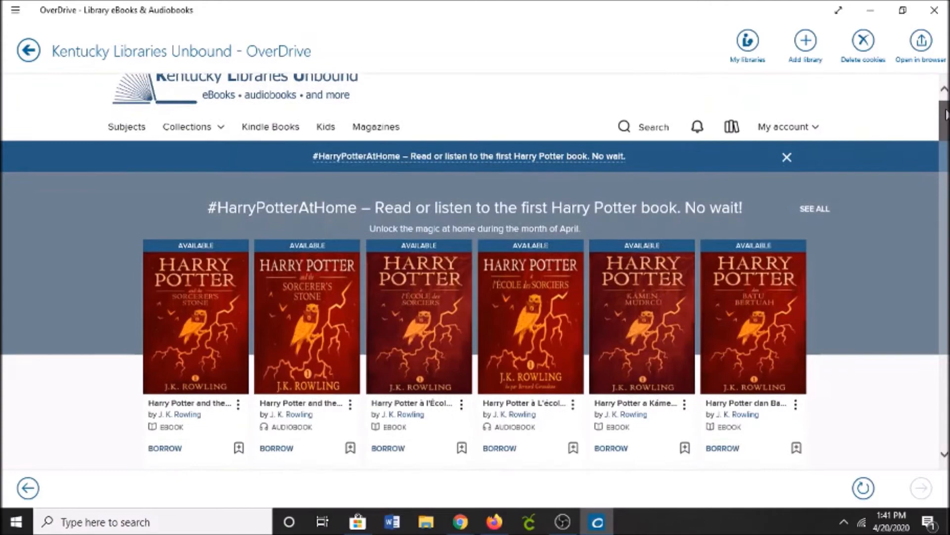
Scroll to Audiobooks for the Whole Family and open The Story of Doctor Dolittle
scroll("down", 3)
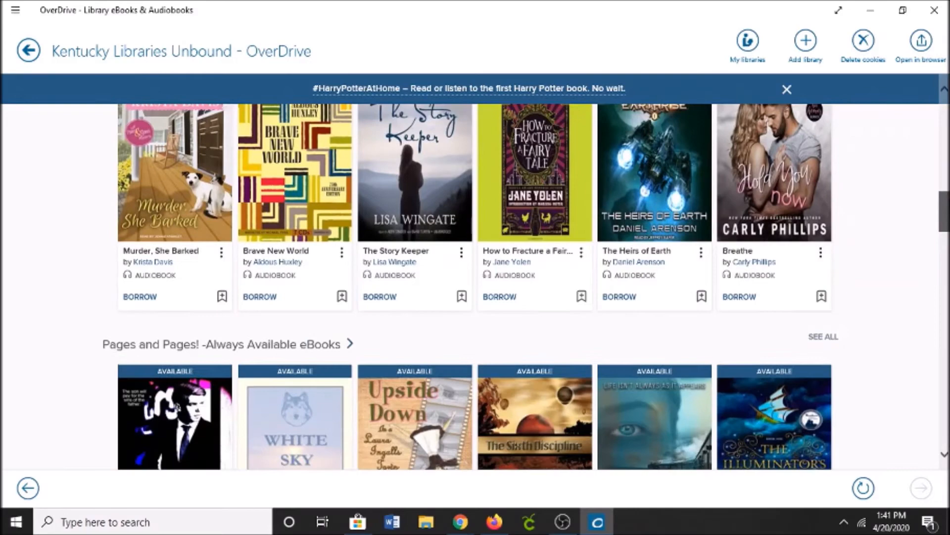
scroll("down", 3)
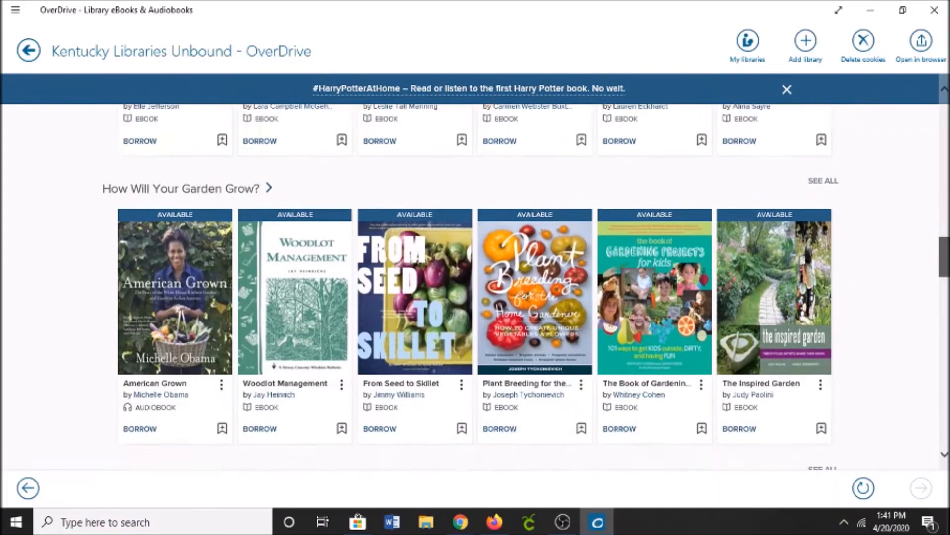
scroll("down", 3)
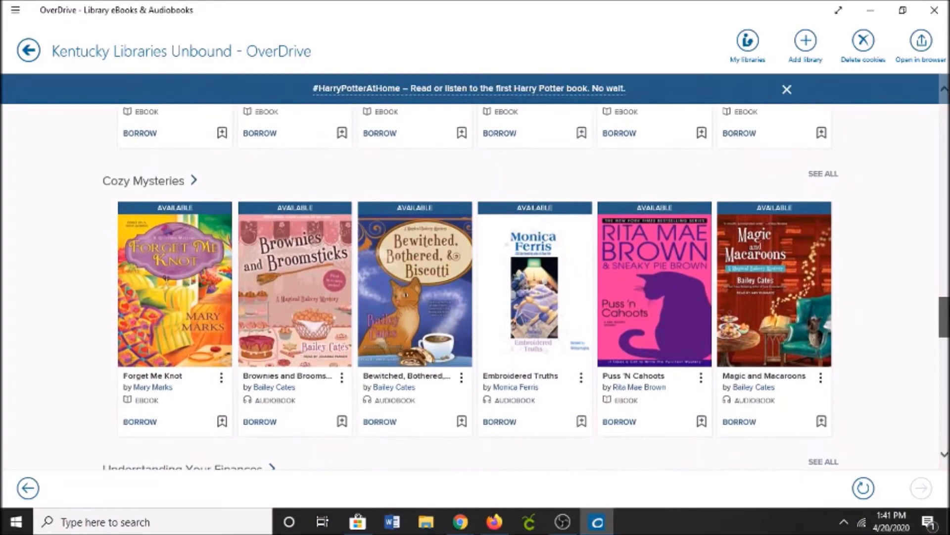
scroll("down", 3)
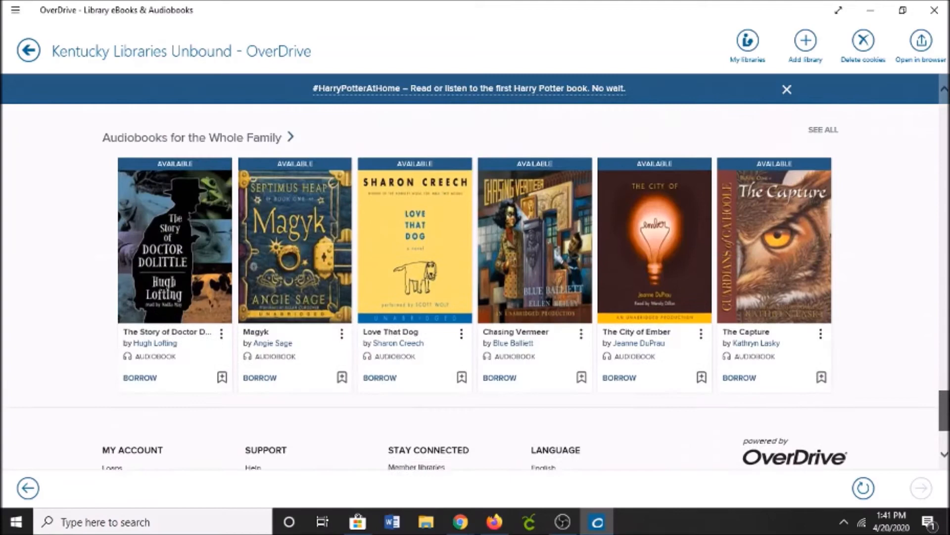
left_click(170, 240)
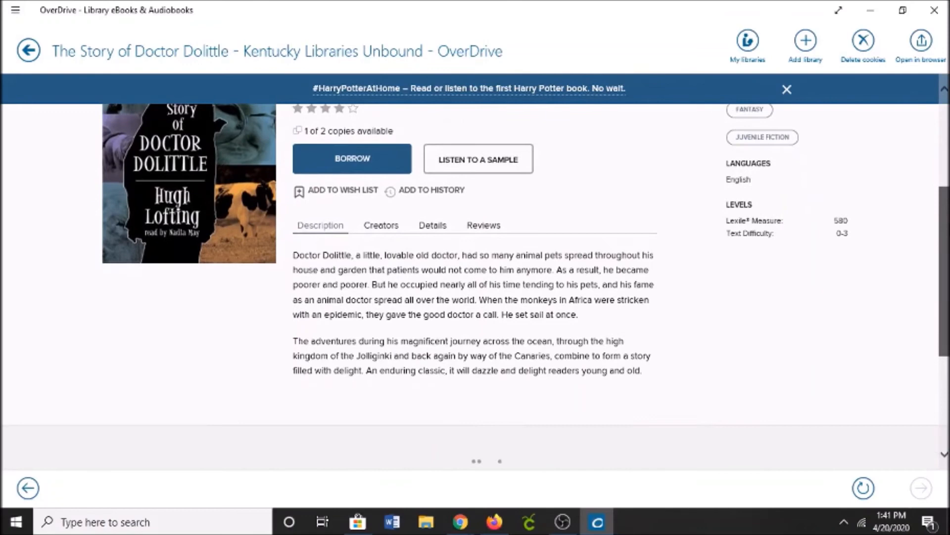
left_click(382, 225)
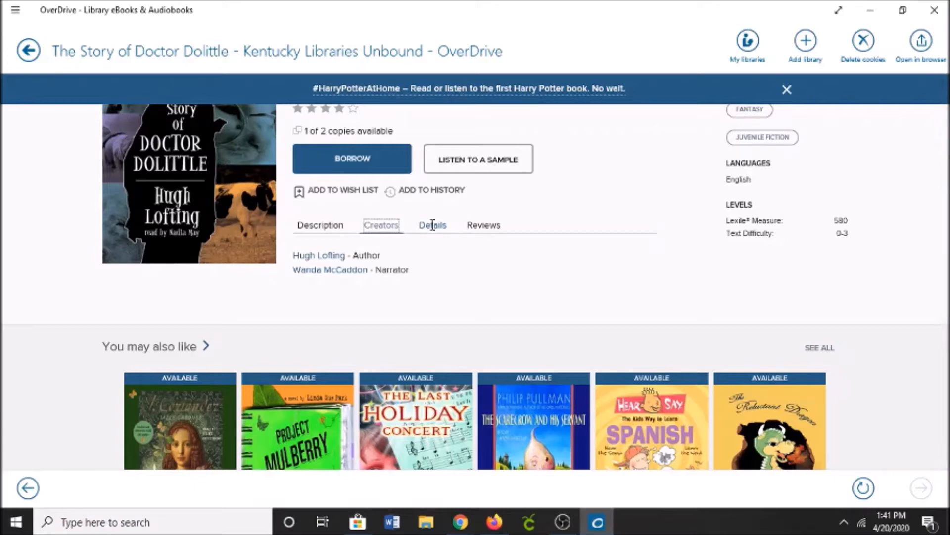
left_click(484, 225)
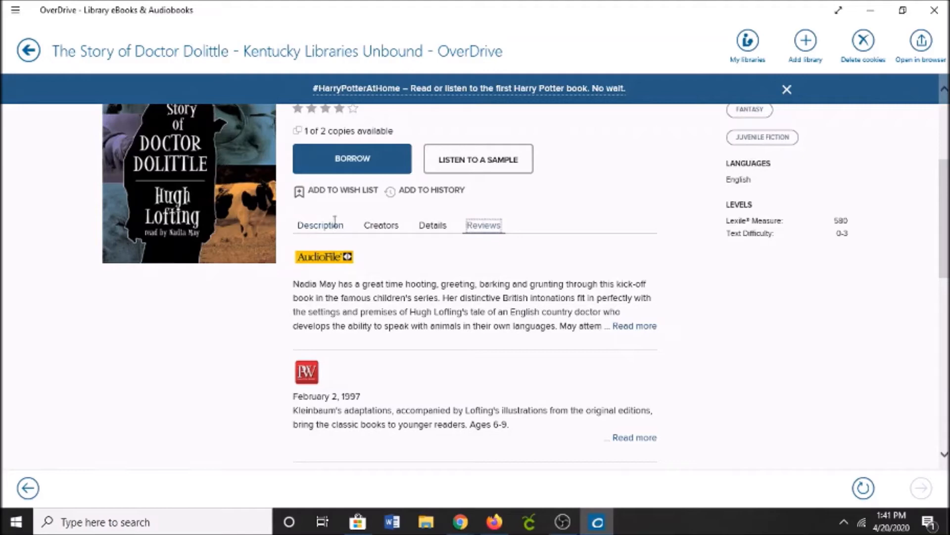
scroll("down", 3)
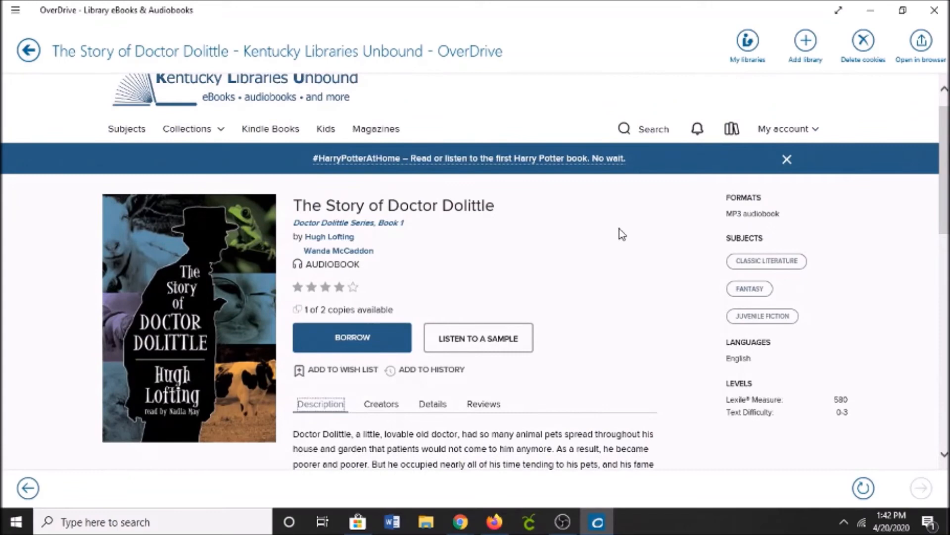
Play and then pause a sample of the Doctor Dolittle audiobook in Chrome
left_click(479, 337)
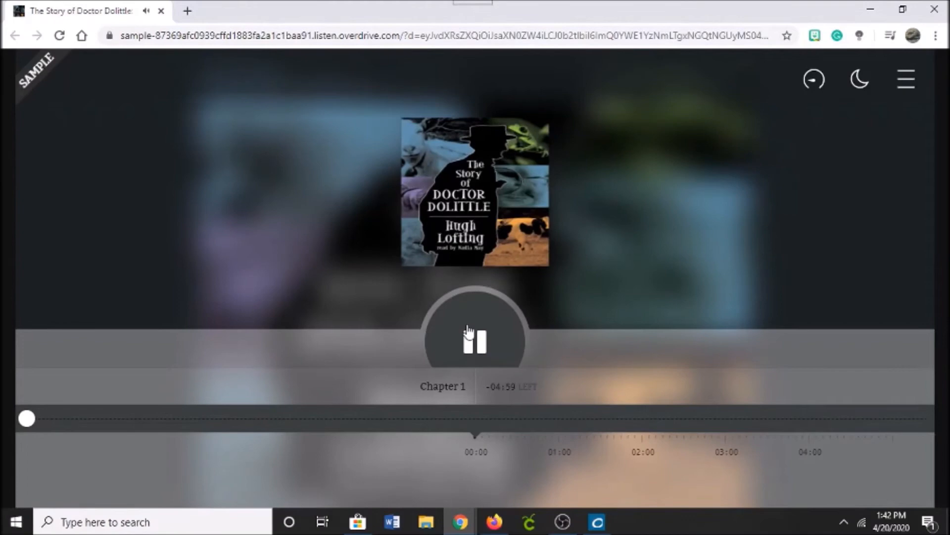
left_click(475, 339)
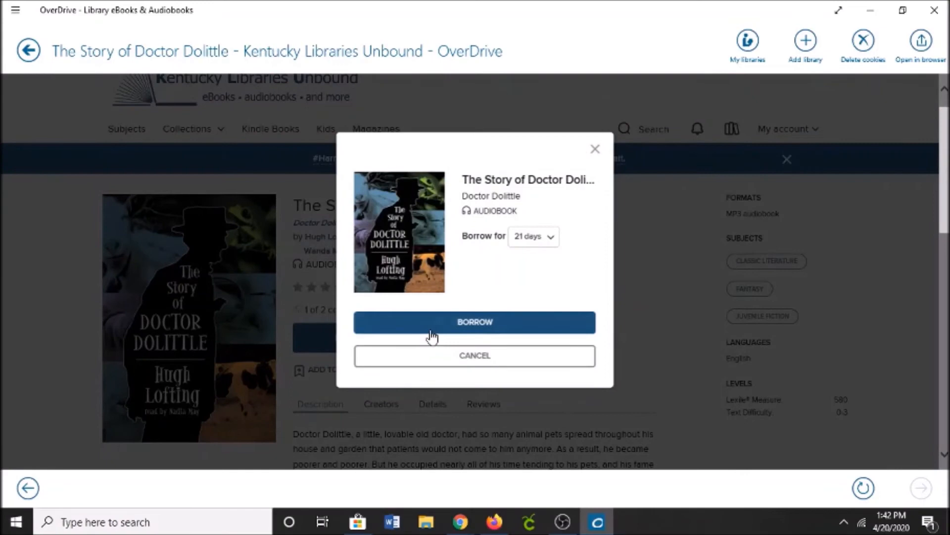
Borrow Doctor Dolittle for 21 days and download the MP3 audiobook
left_click(475, 322)
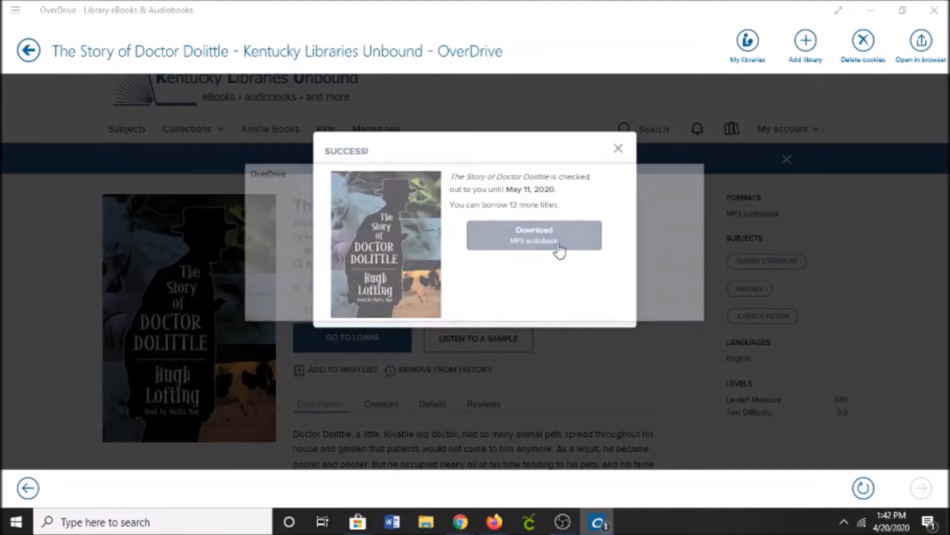
left_click(533, 235)
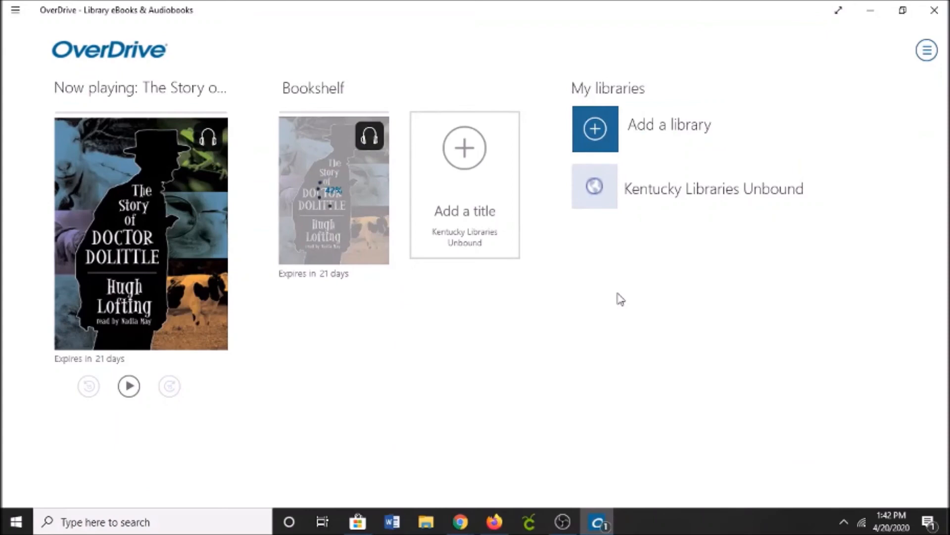
Play the downloaded Doctor Dolittle audiobook briefly, then pause it
left_click(140, 233)
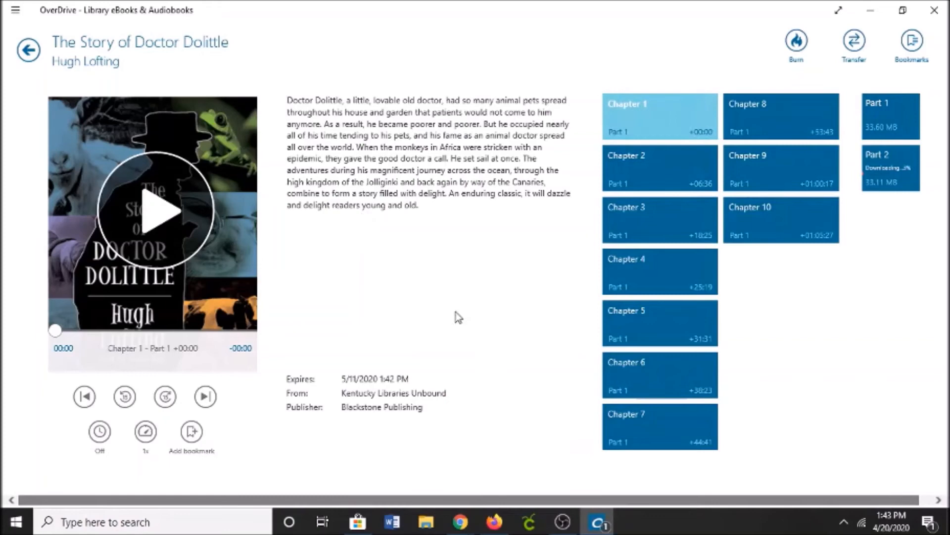
left_click(154, 216)
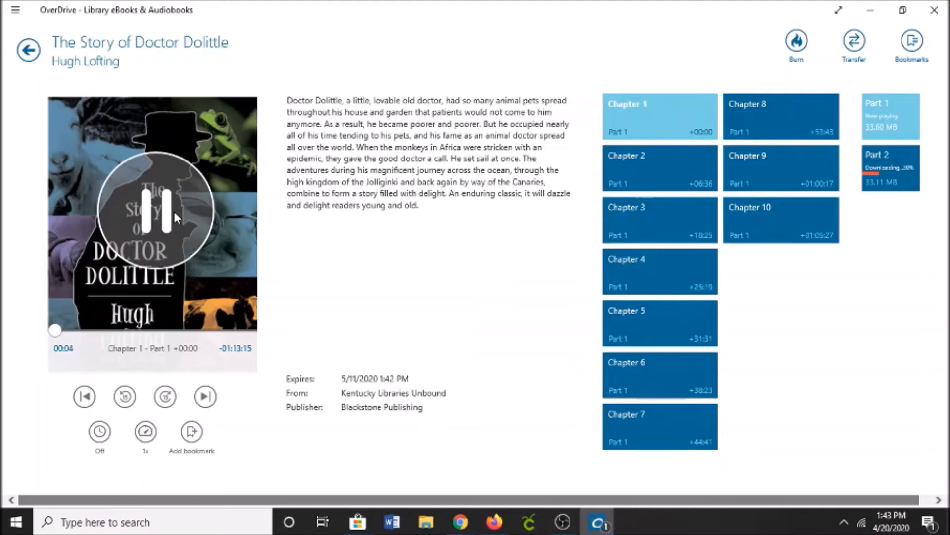
left_click(799, 39)
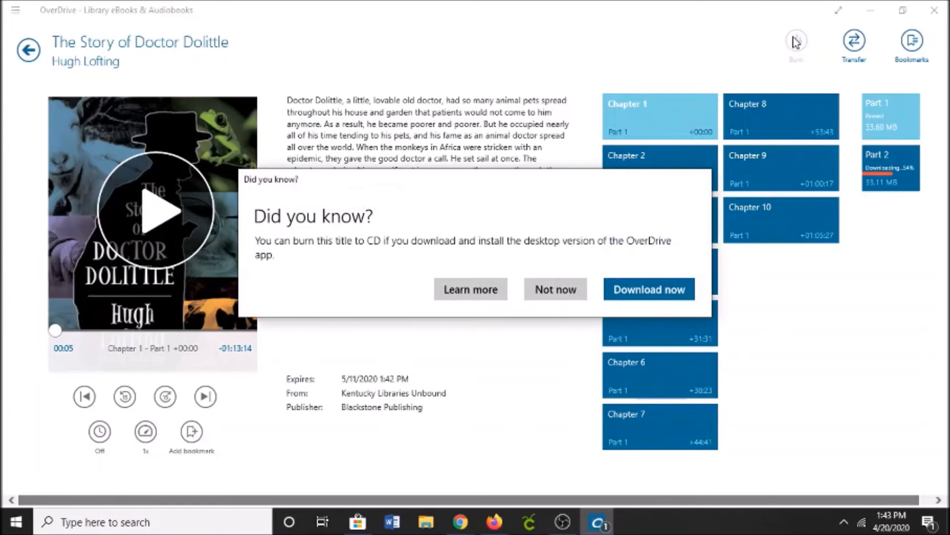
Dismiss the burn-to-CD and transfer tips, then return to the home screen
left_click(555, 289)
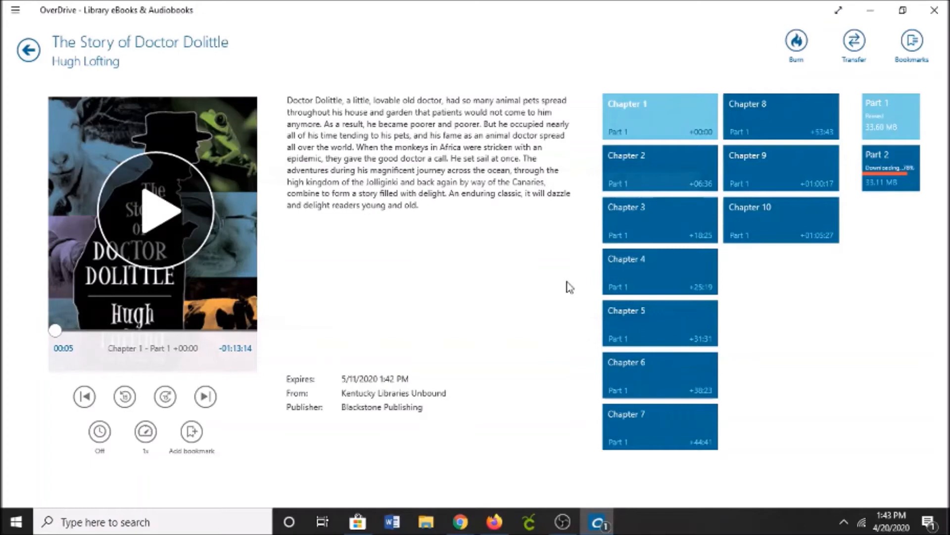
left_click(851, 40)
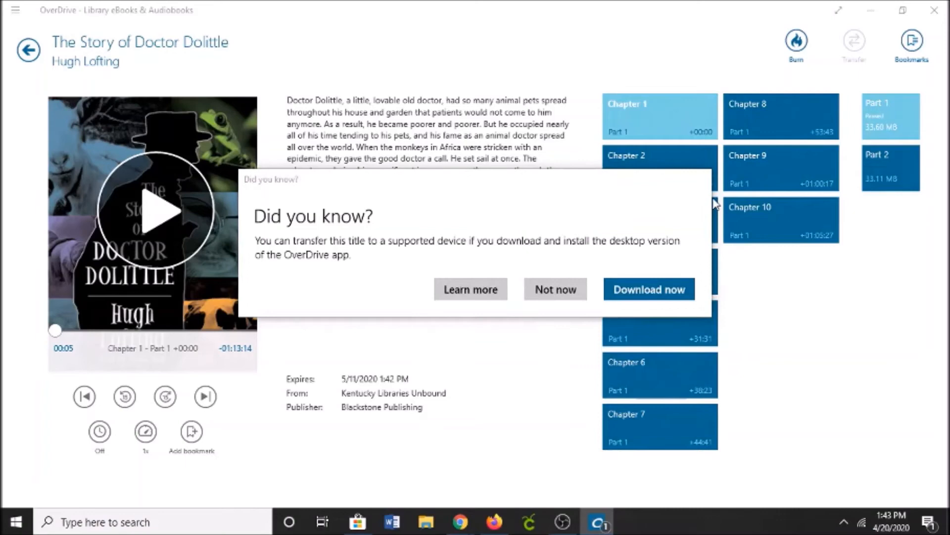
left_click(555, 289)
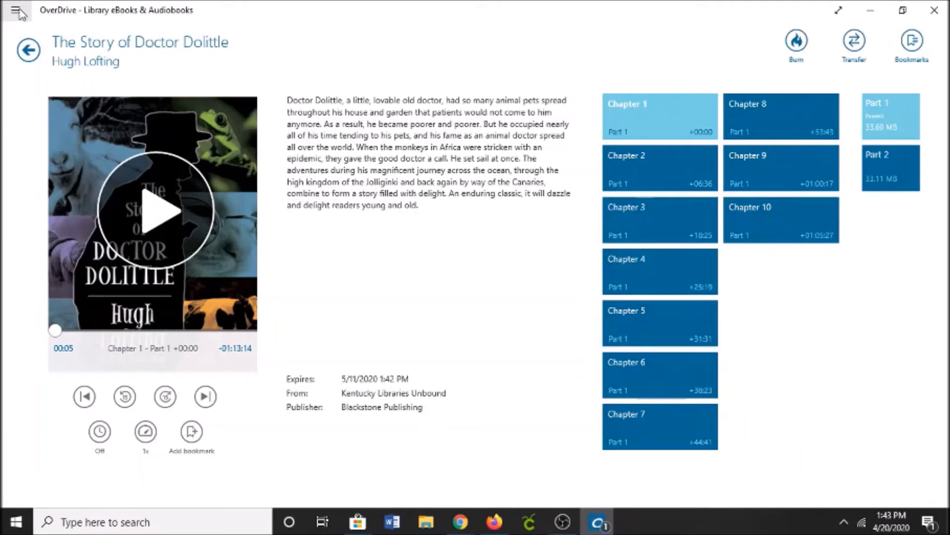
left_click(18, 12)
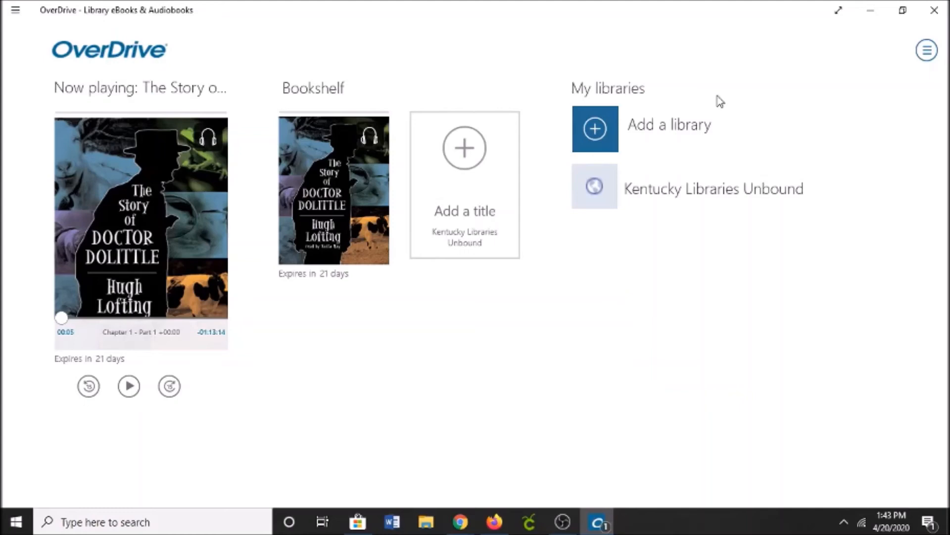
Browse the settings and History pane, then open Kentucky Libraries Unbound under My libraries
left_click(926, 50)
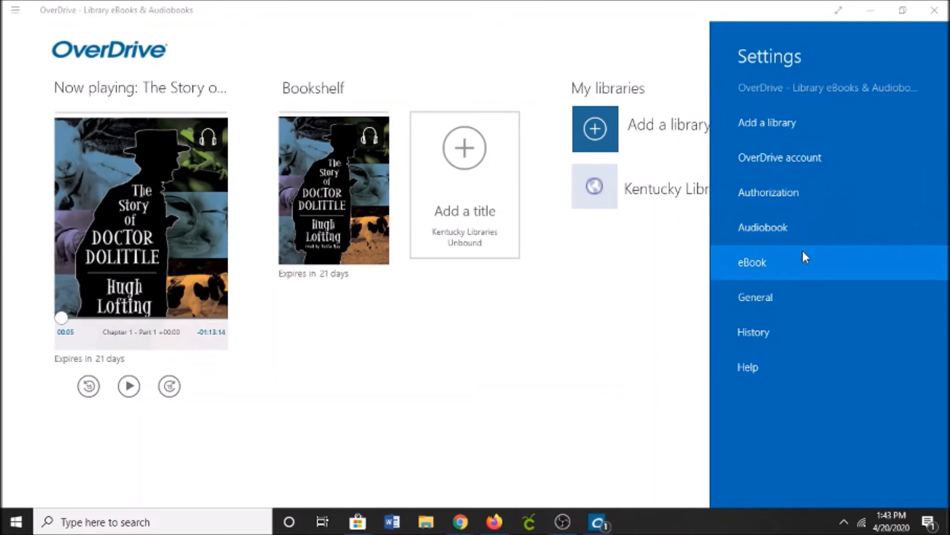
left_click(755, 297)
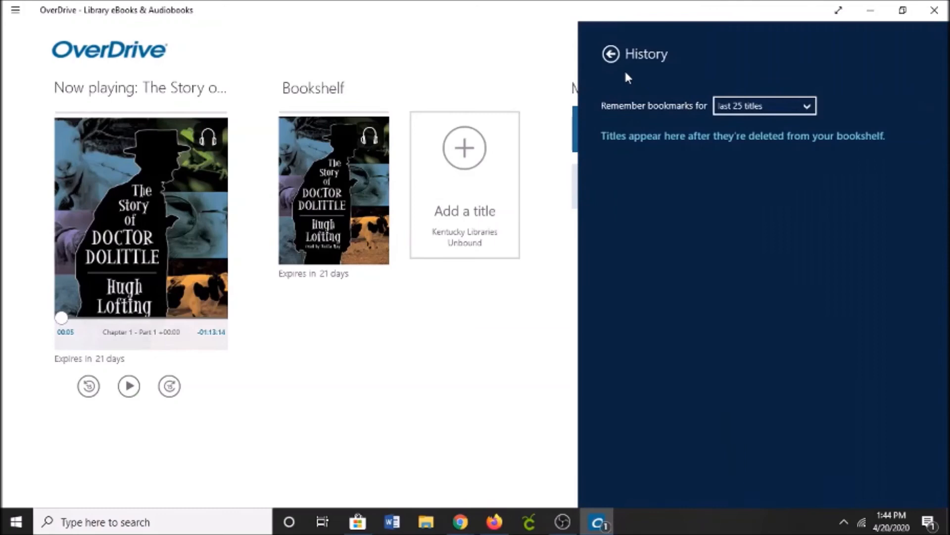
left_click(611, 54)
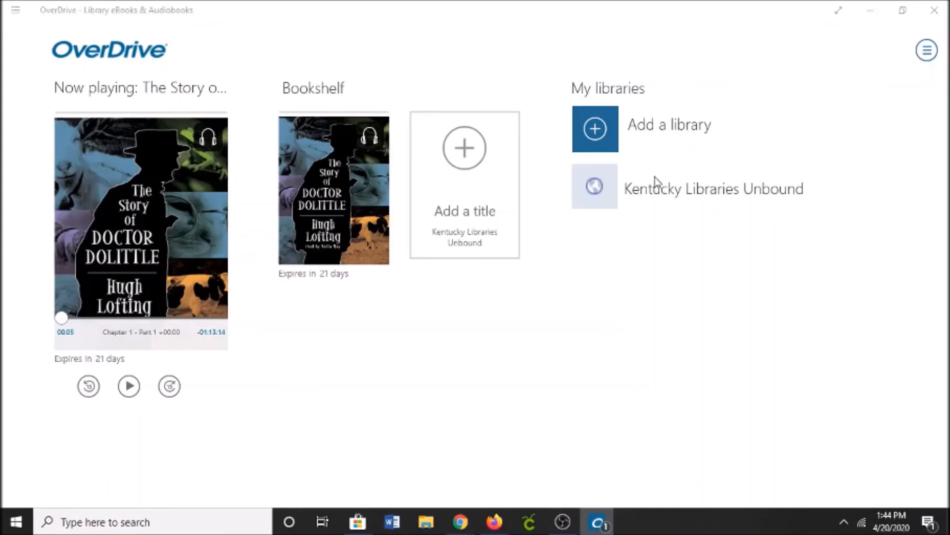
left_click(715, 189)
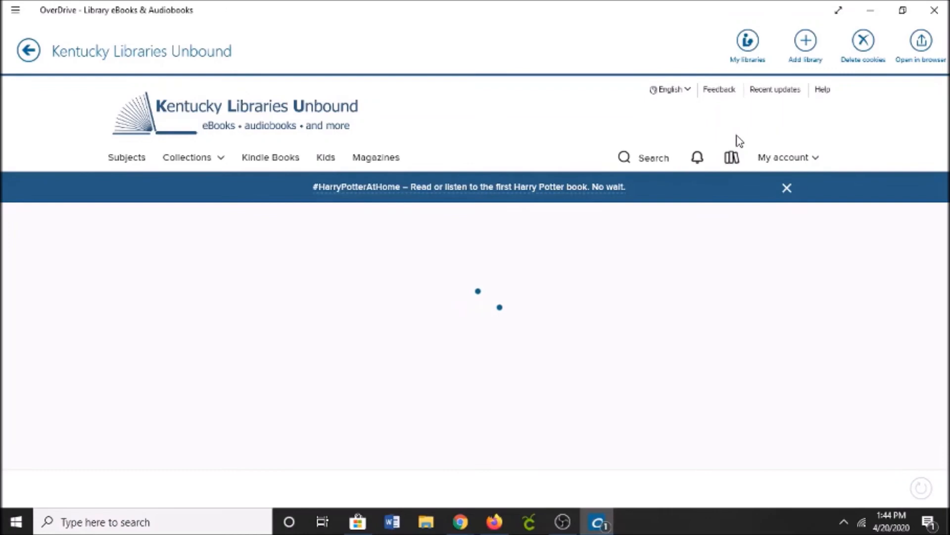